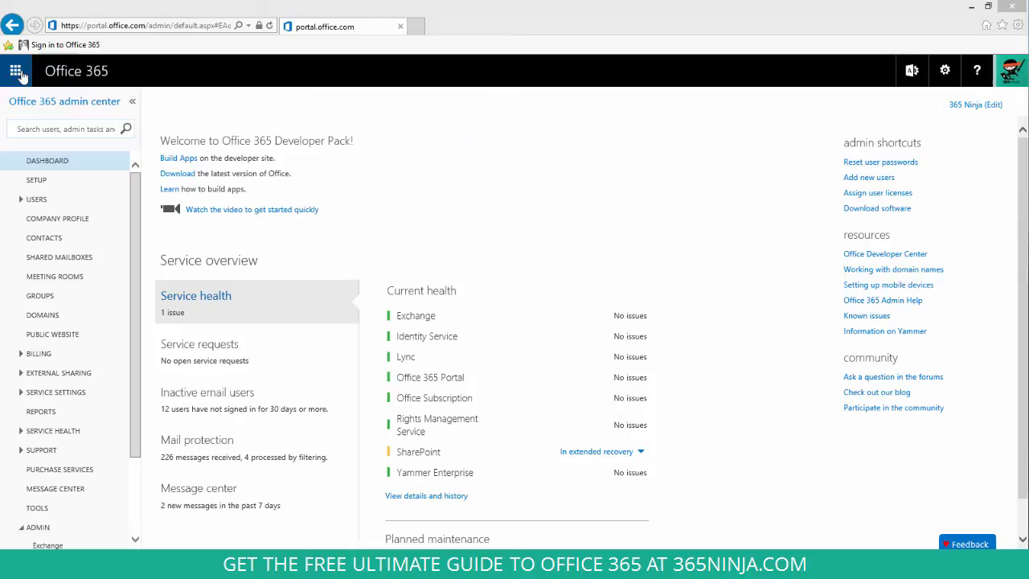
# Reach the SharePoint admin center from the app launcher and show its organisation settings page.
pyautogui.click(15, 70)
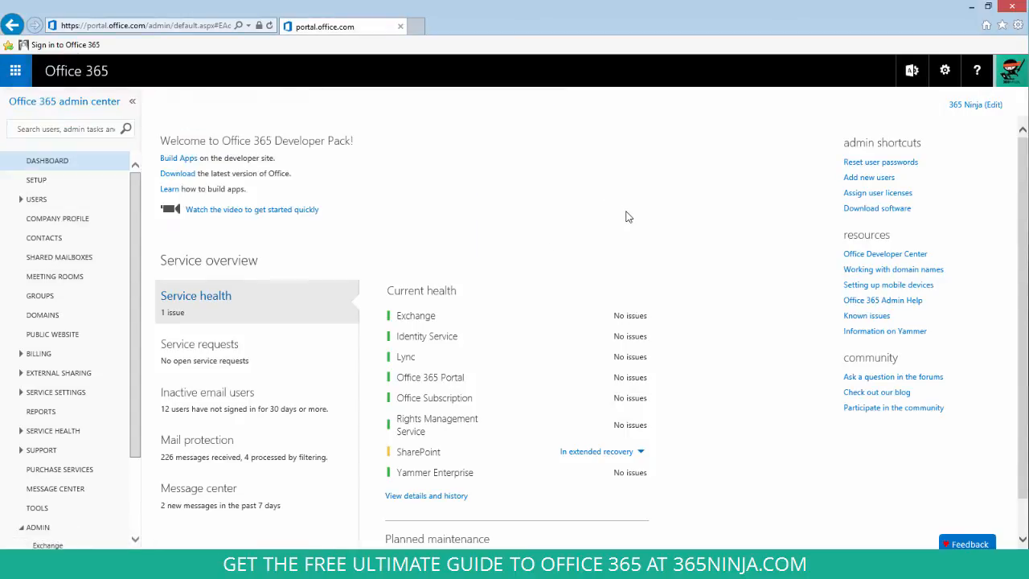
pyautogui.scroll(-3)
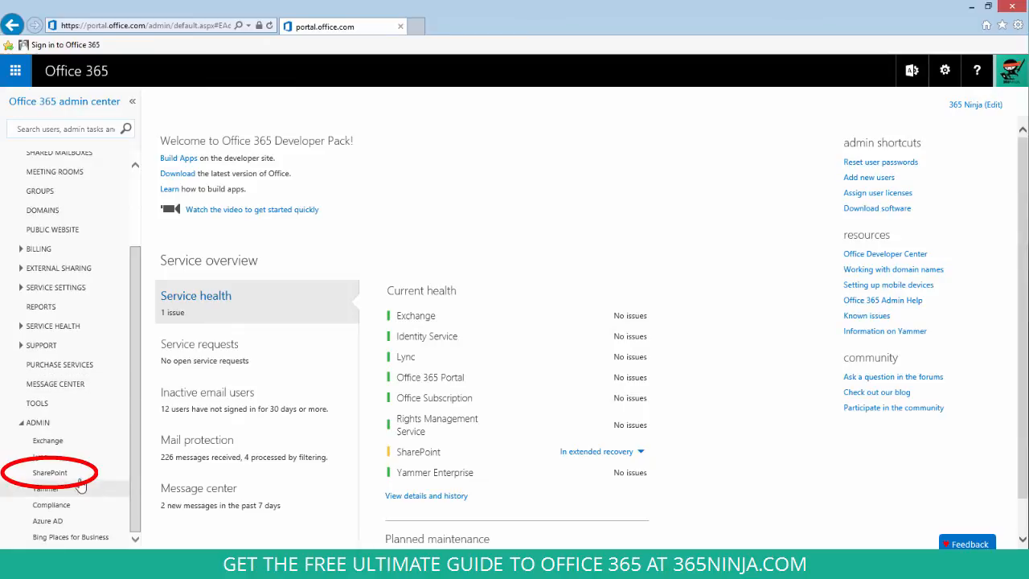
pyautogui.click(50, 472)
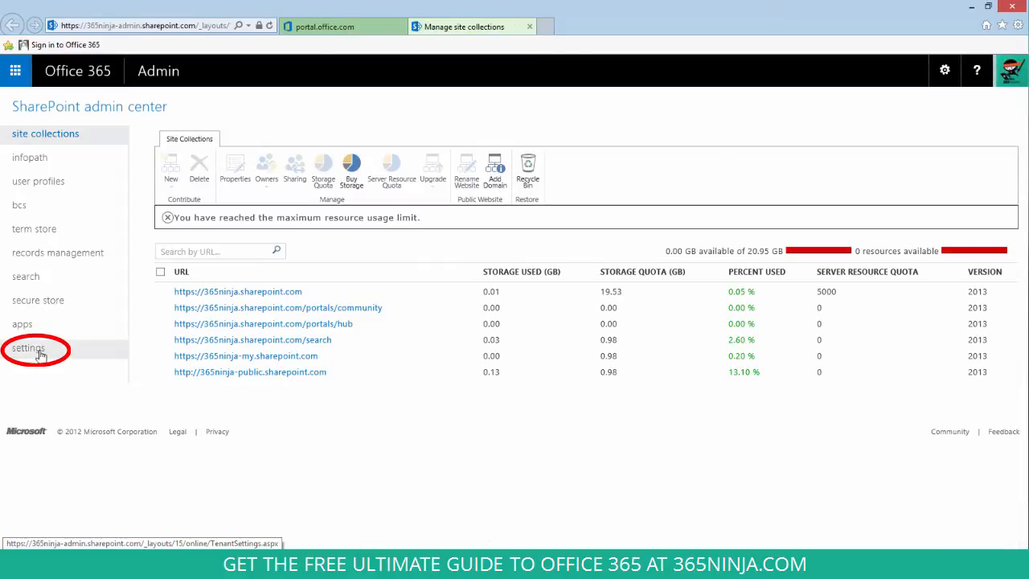
pyautogui.click(29, 347)
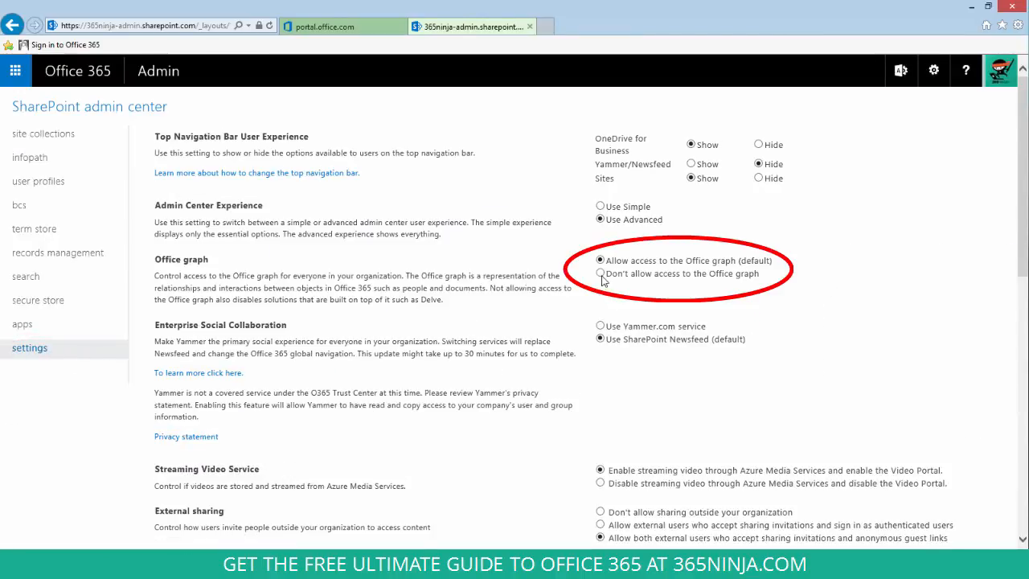
# Choose 'Don't allow access to the Office graph' and save the settings with OK.
pyautogui.click(601, 274)
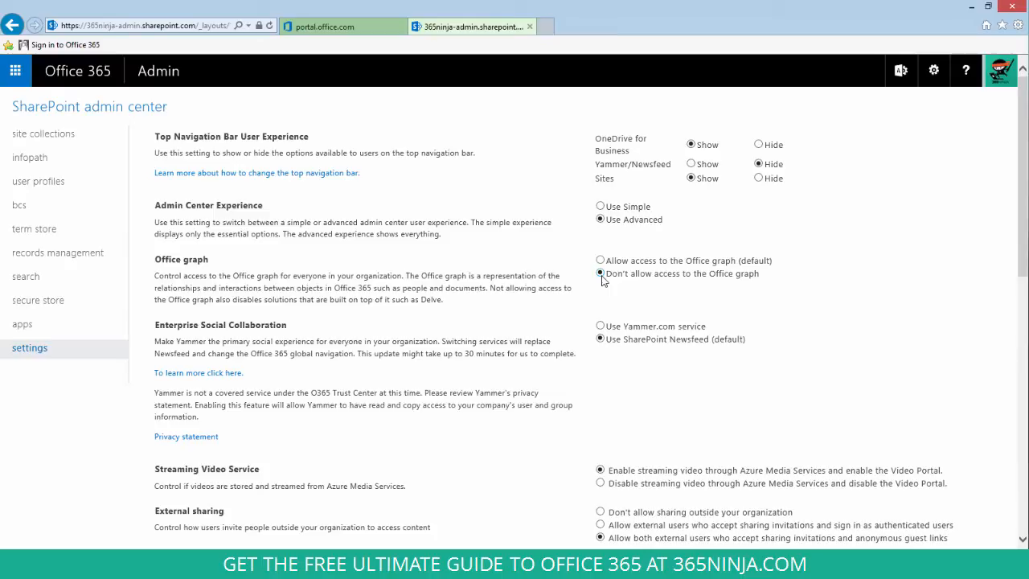
pyautogui.scroll(-3)
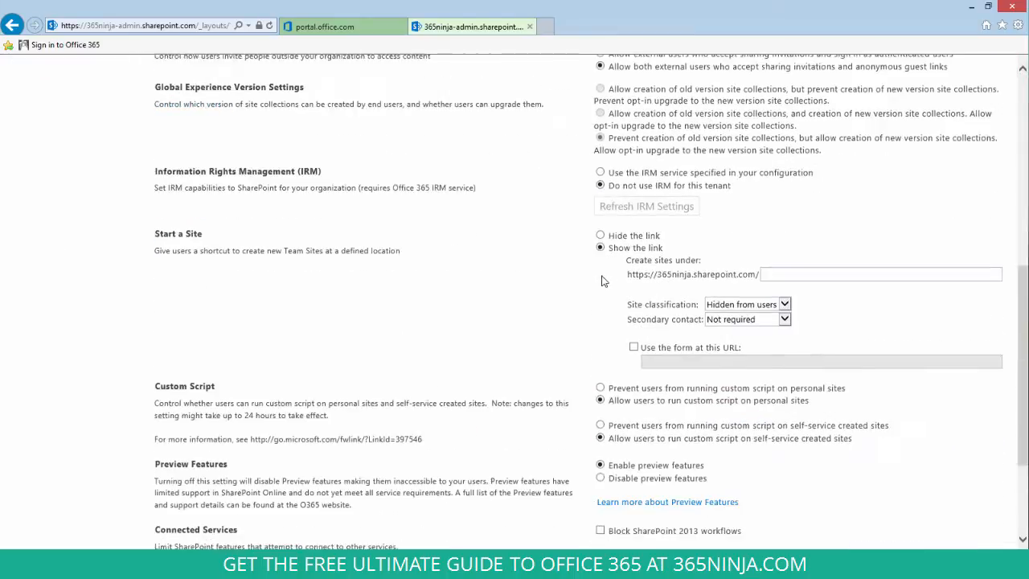
pyautogui.scroll(-3)
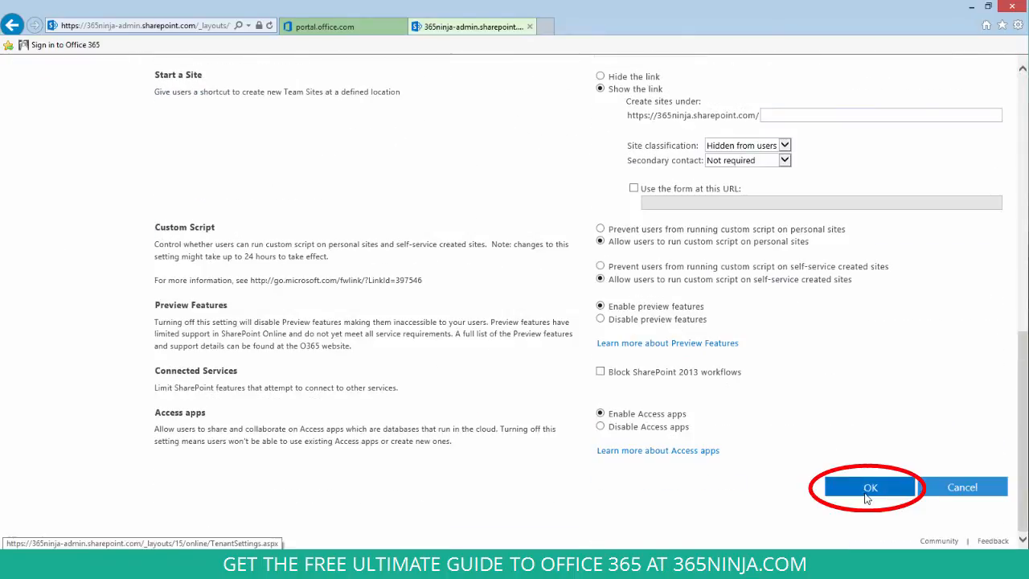
pyautogui.click(870, 487)
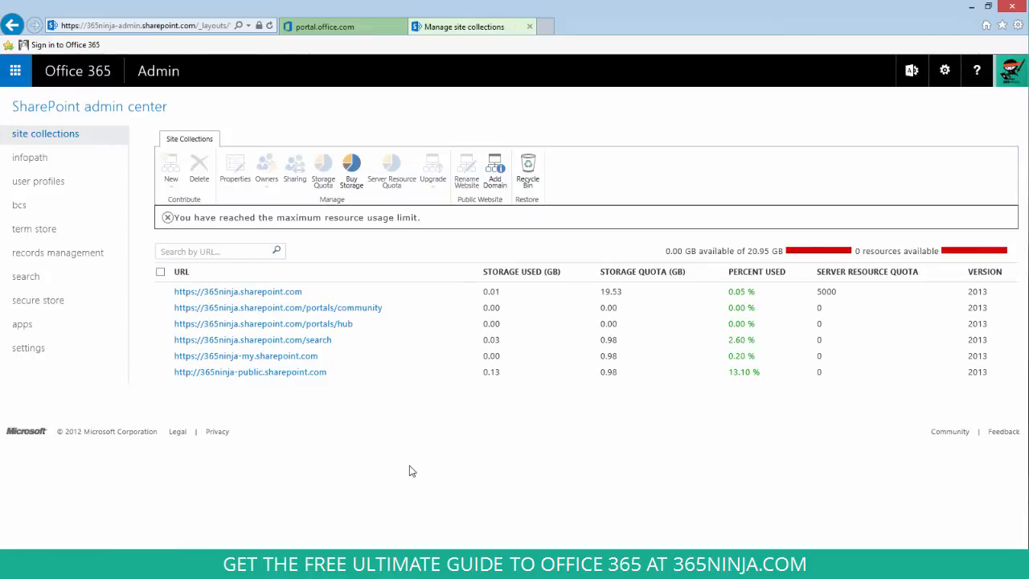
# Launch Delve from the Office 365 app launcher to check it shows no data.
pyautogui.click(14, 71)
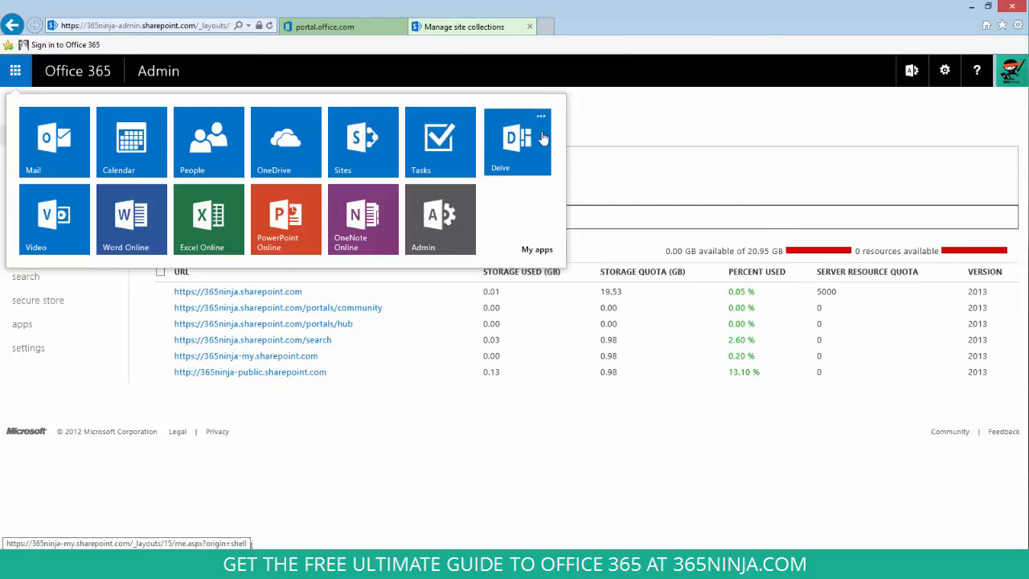
pyautogui.click(517, 142)
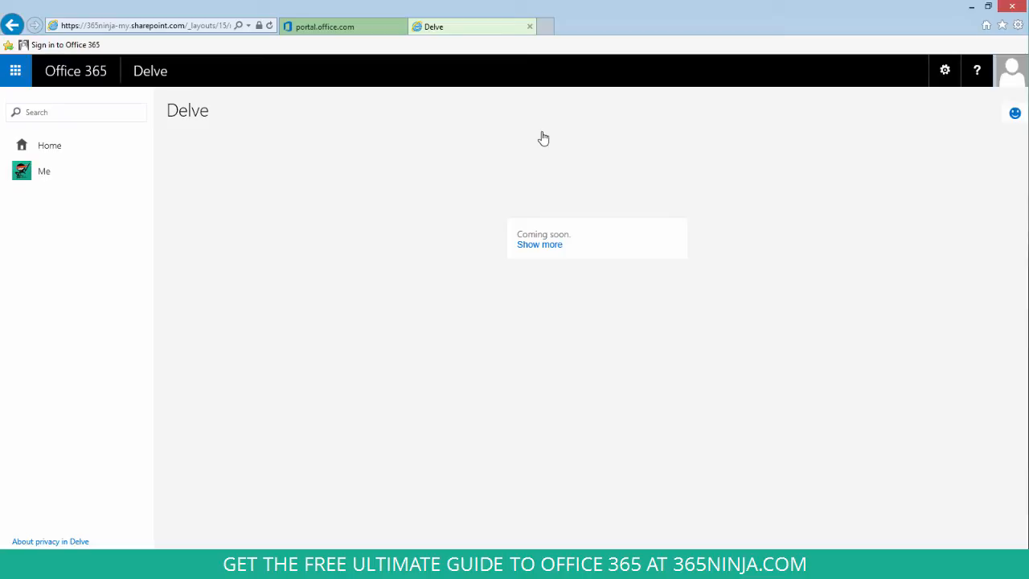
pyautogui.moveTo(775, 386)
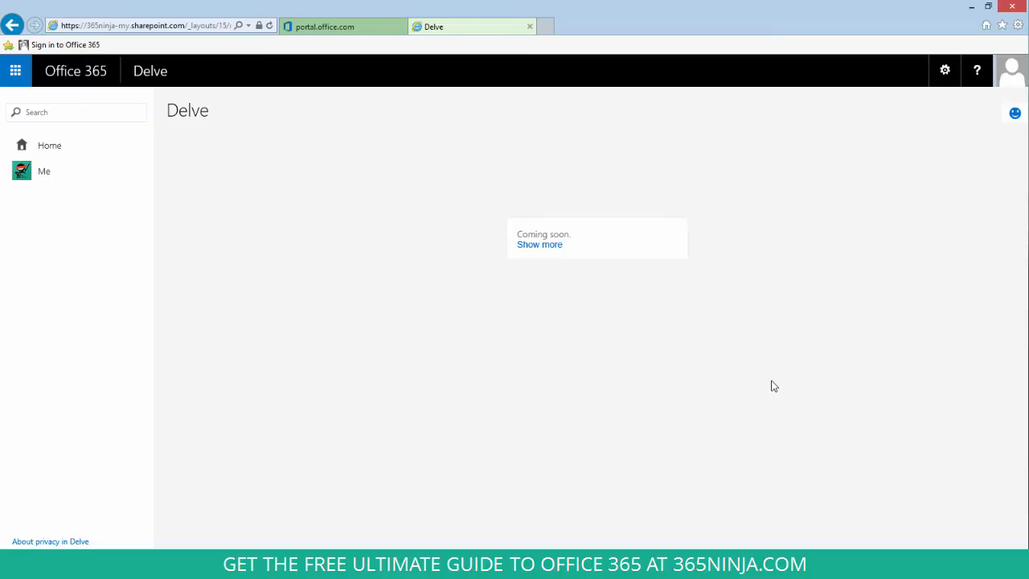